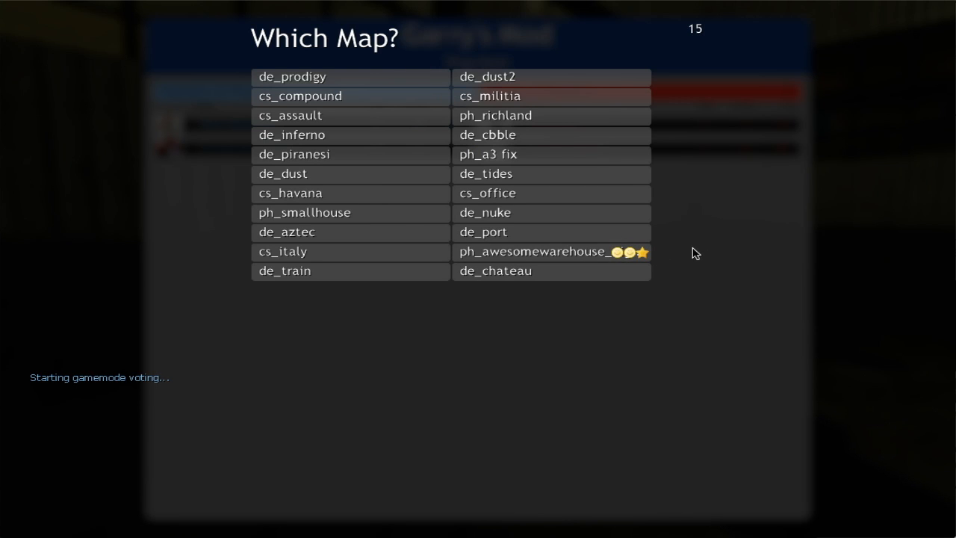
mouse_move(678, 254)
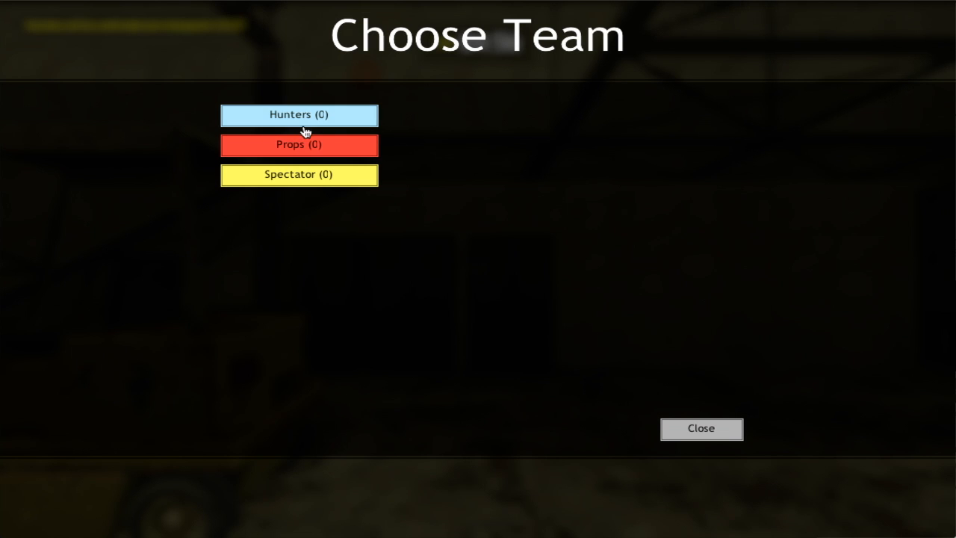
mouse_move(360, 159)
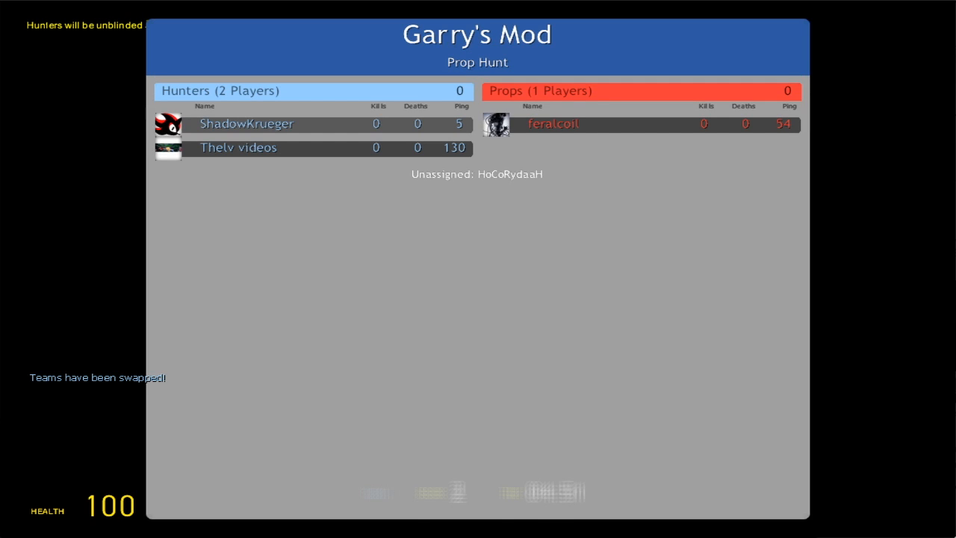
Step: View the scoreboard showing two Hunters and one Prop before round 2 starts
key("Tab")
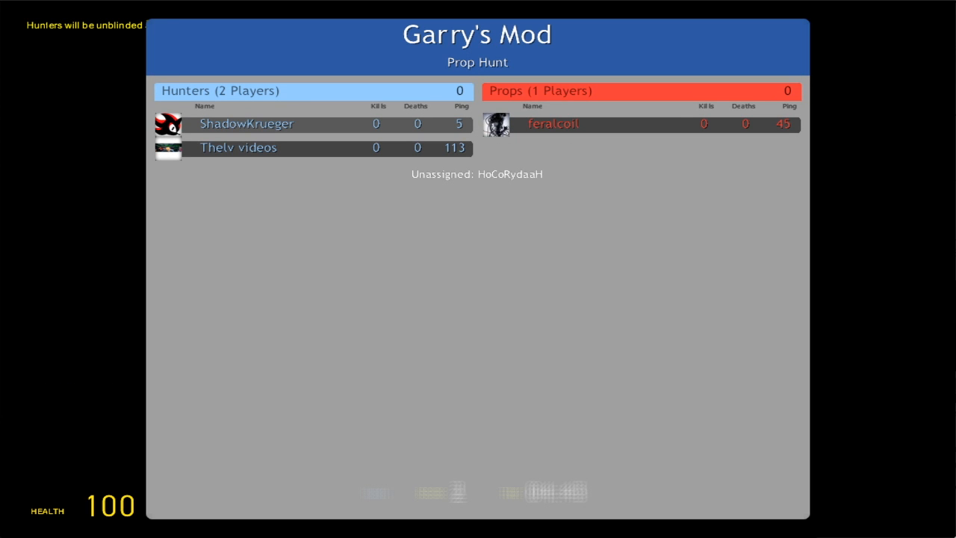
key("Tab")
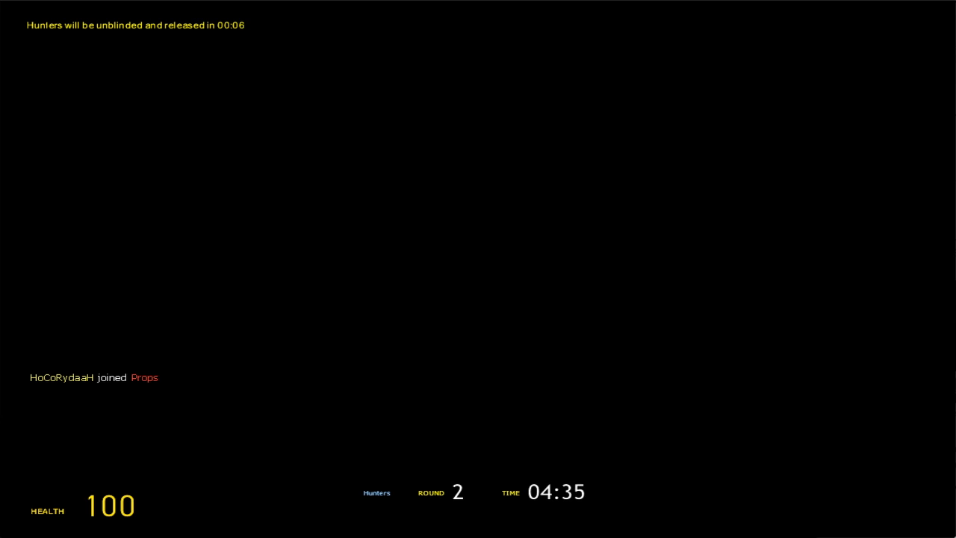
Step: Check the scoreboard again while searching the crate warehouse as a Hunter
key("Tab")
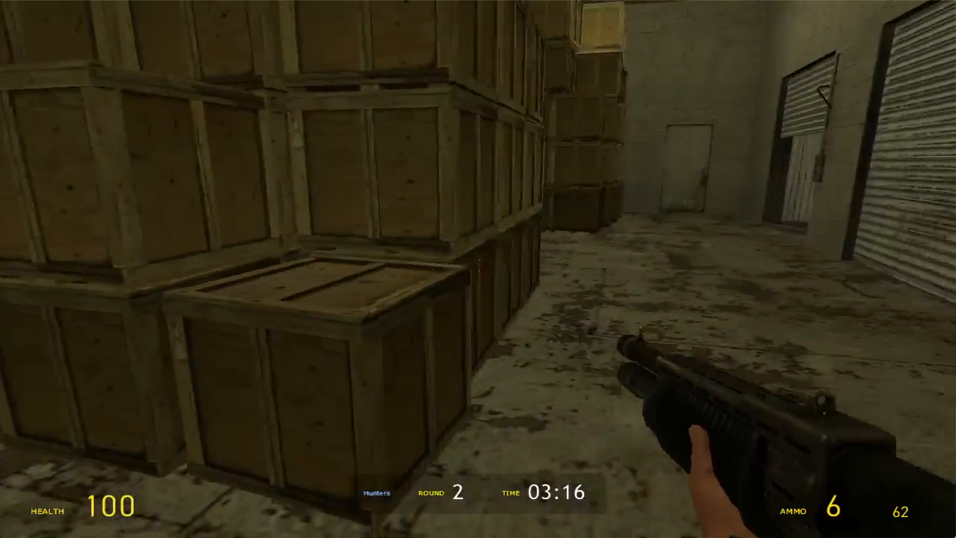
mouse_move(478, 269)
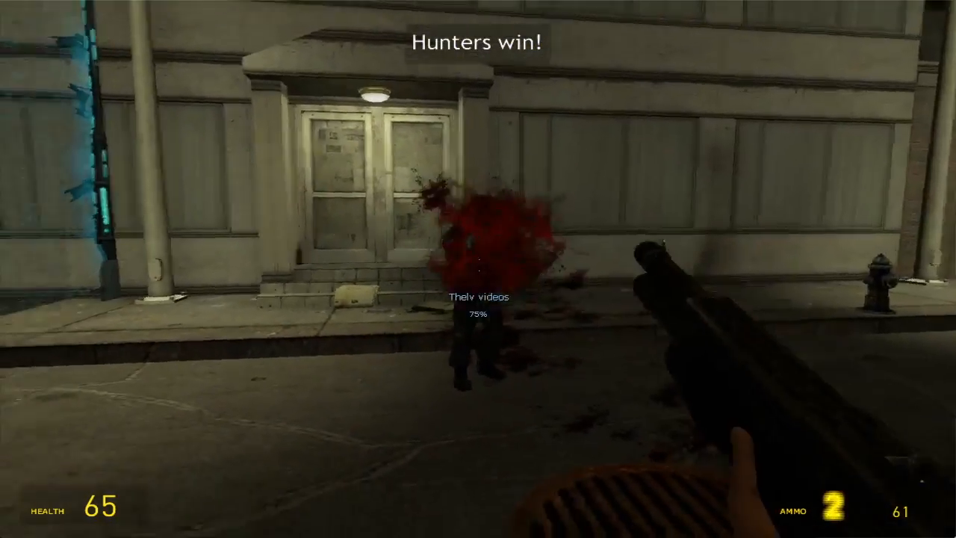
left_click(478, 269)
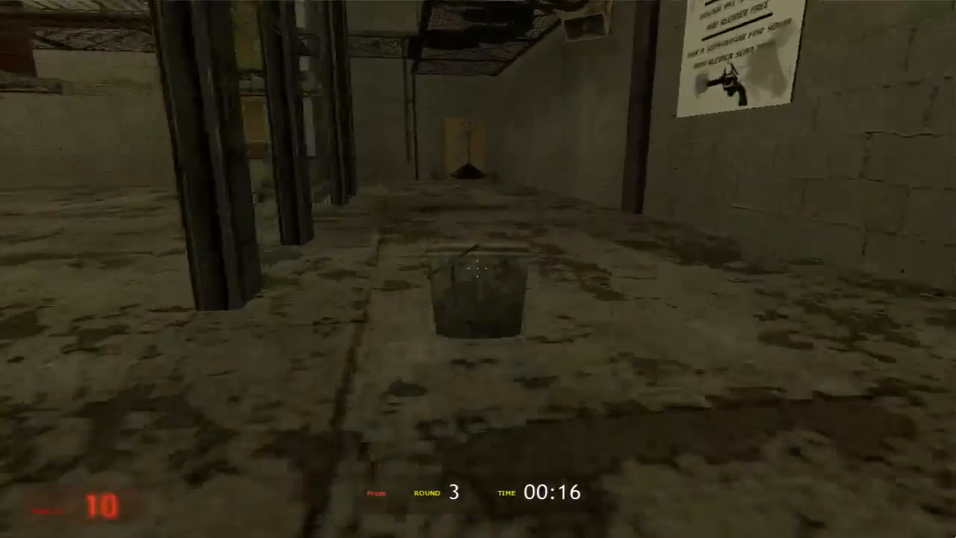
mouse_move(478, 269)
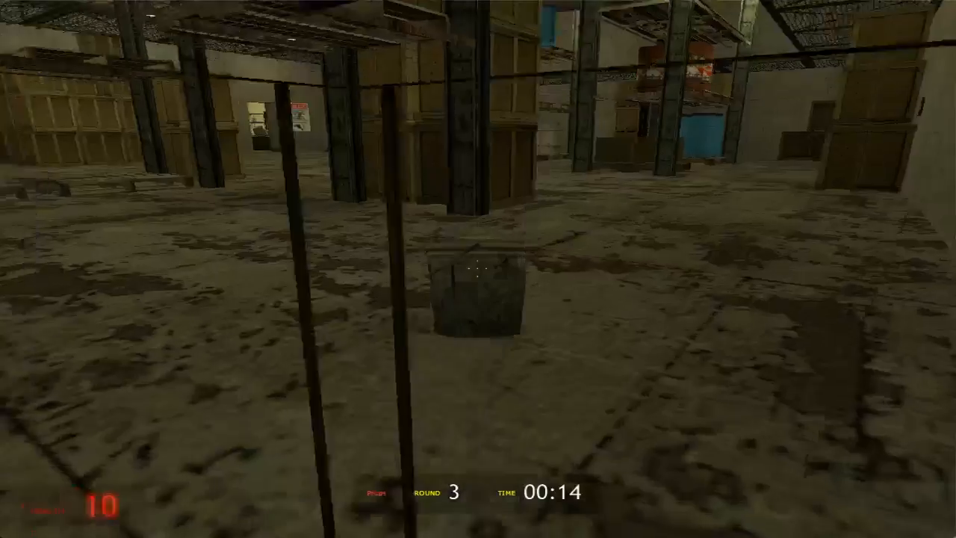